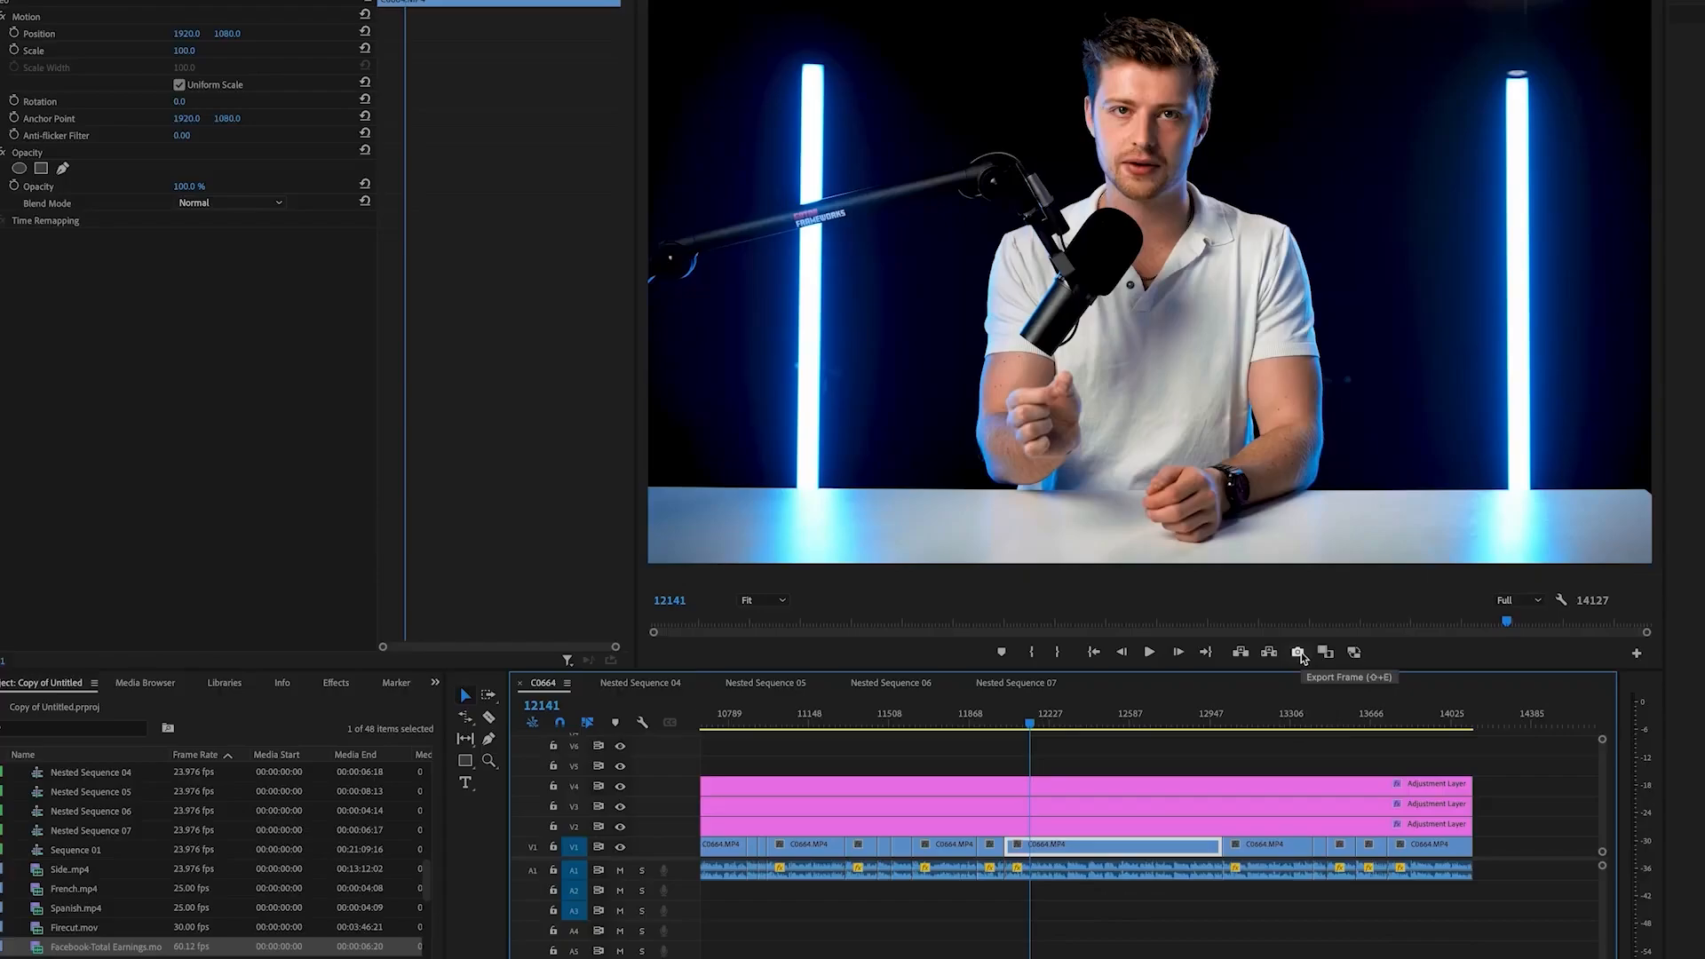
# Capture the video frame, then run Generative Fill on the lassoed area around the head.
pyautogui.click(1297, 651)
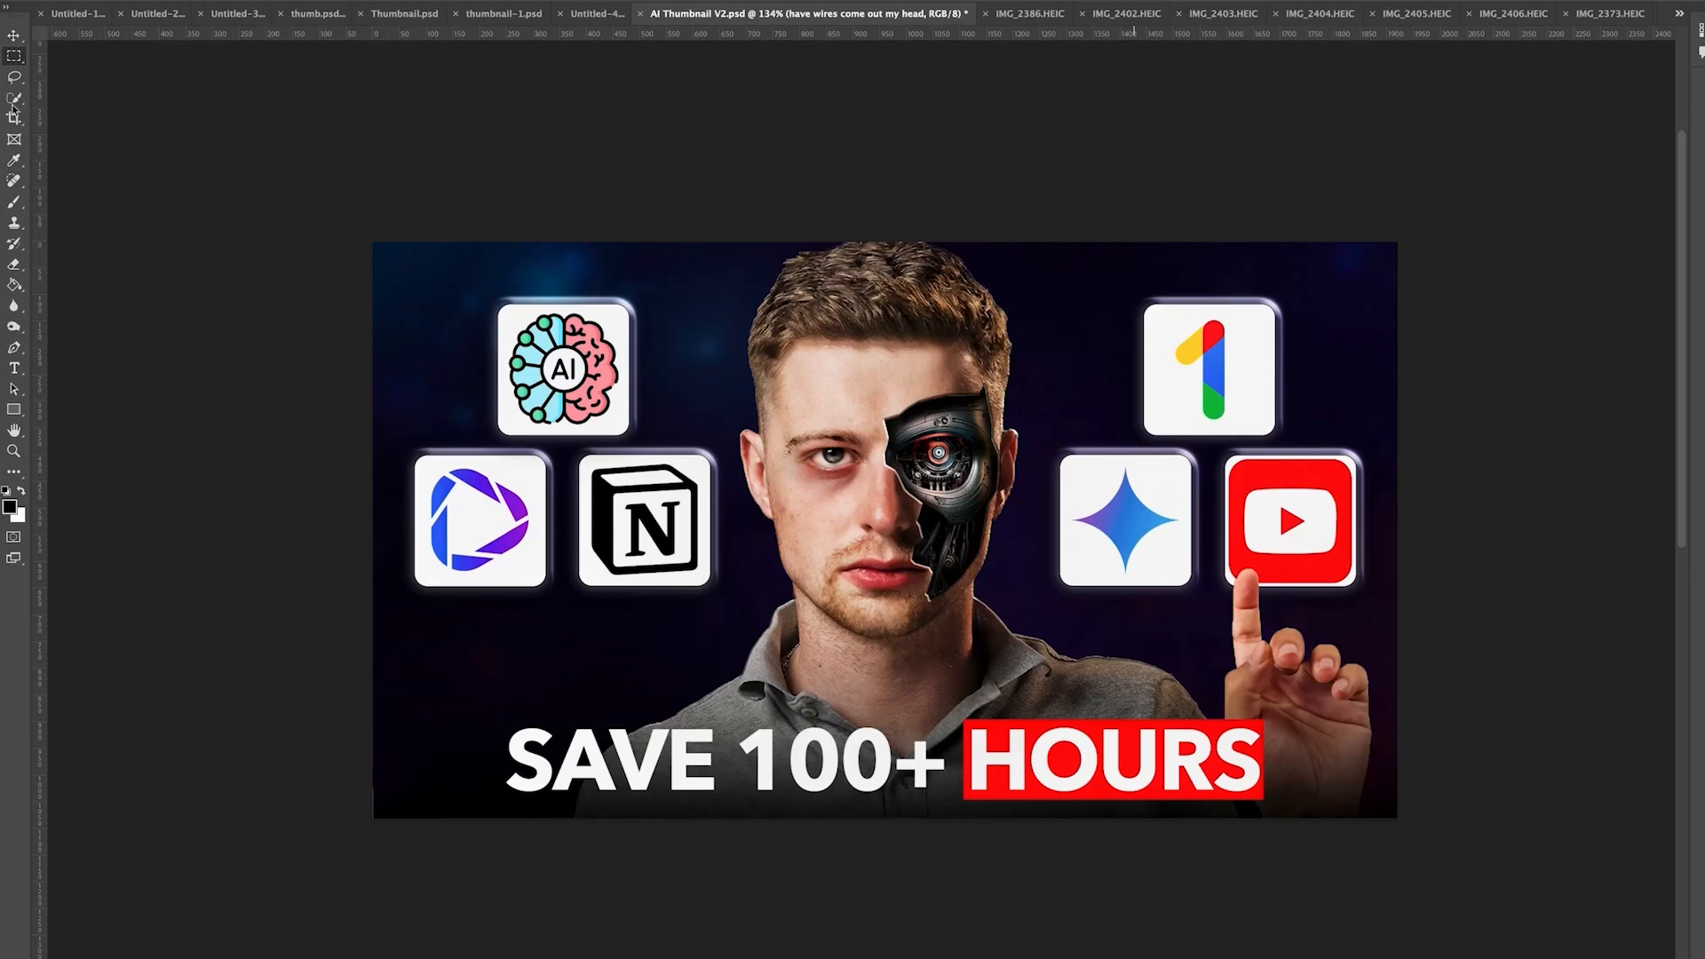
pyautogui.moveTo(1110, 198)
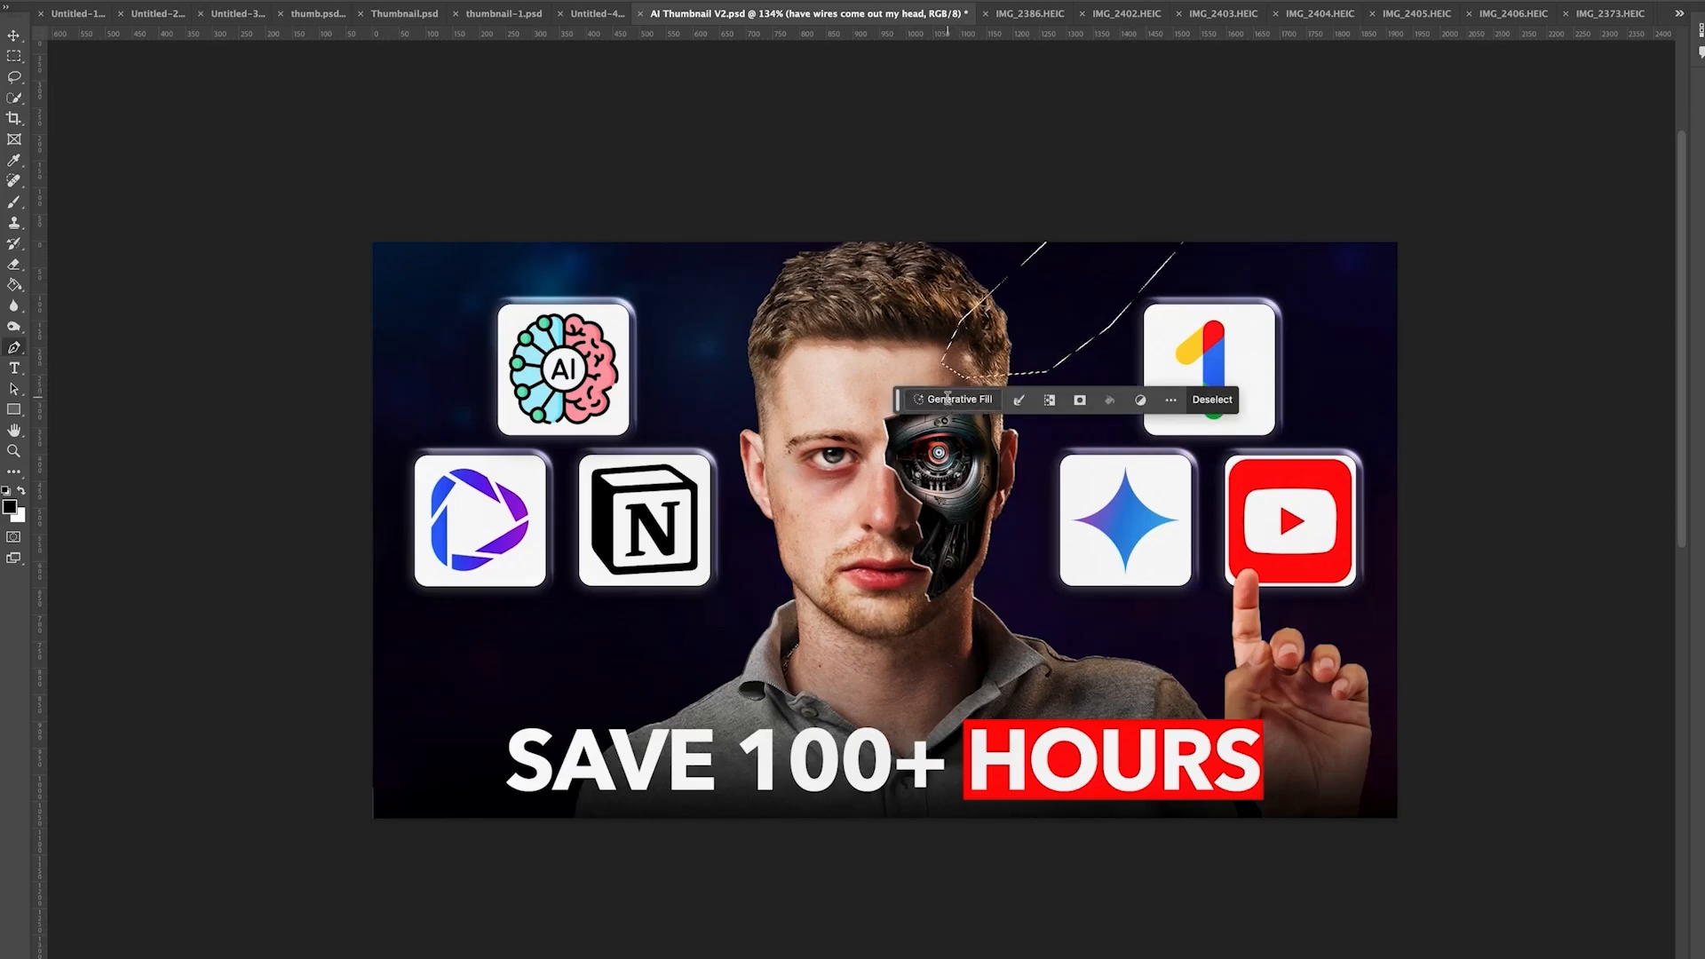
pyautogui.click(957, 399)
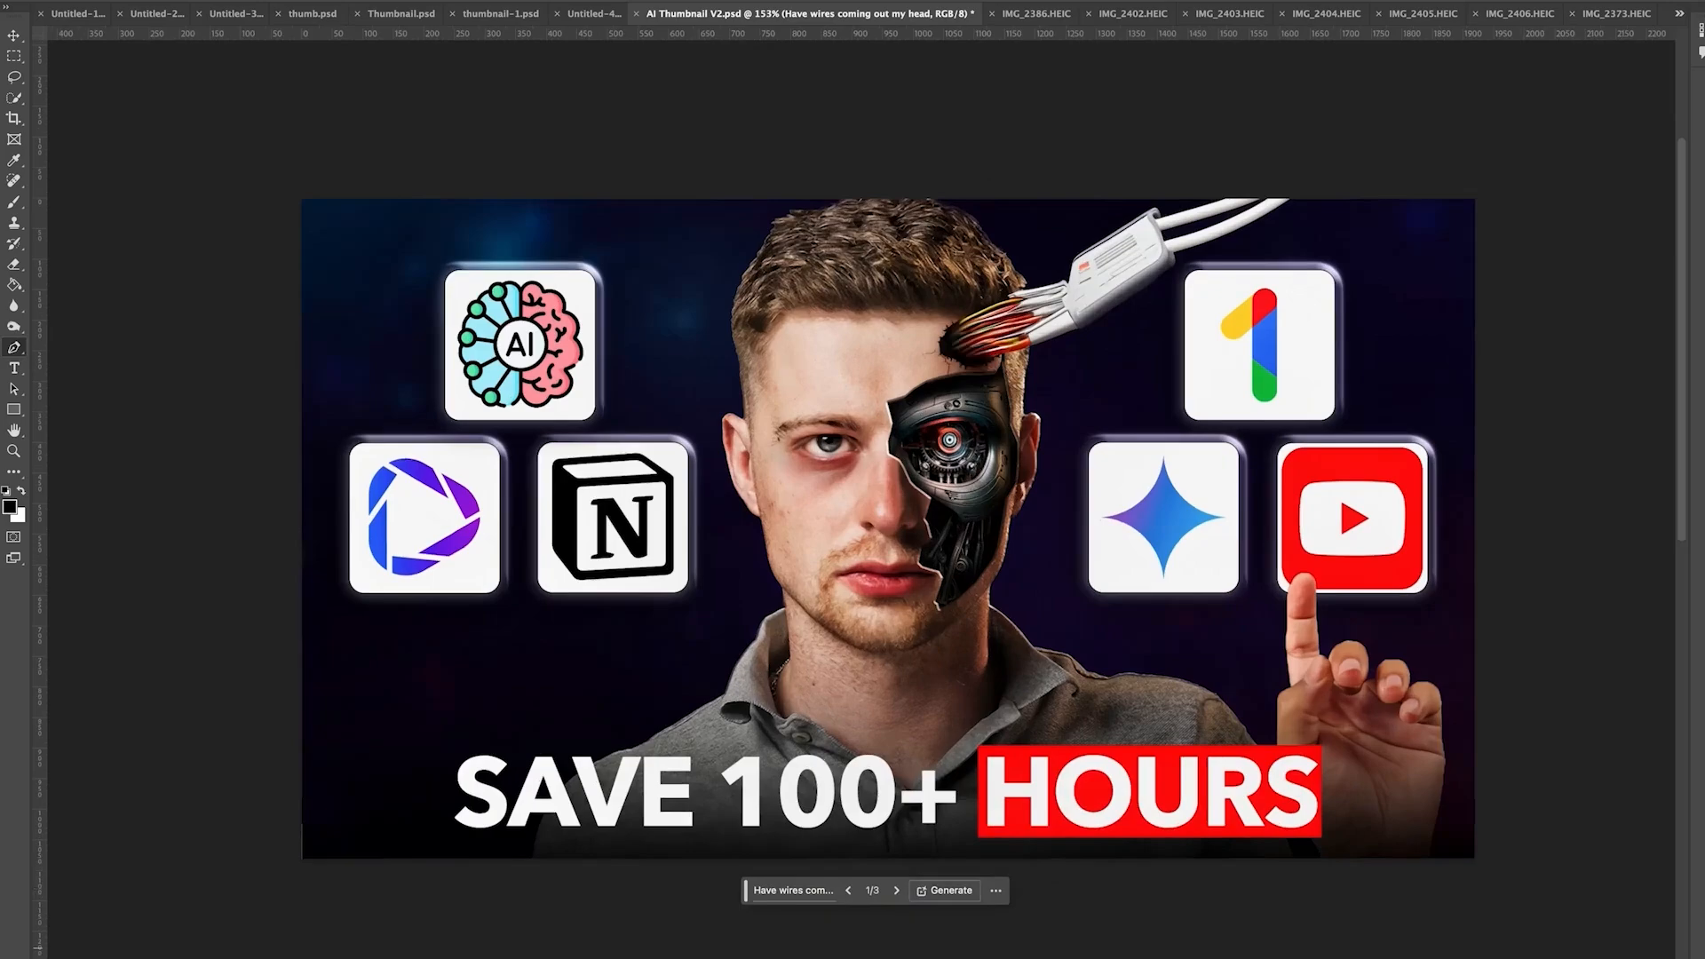
pyautogui.moveTo(1677, 33)
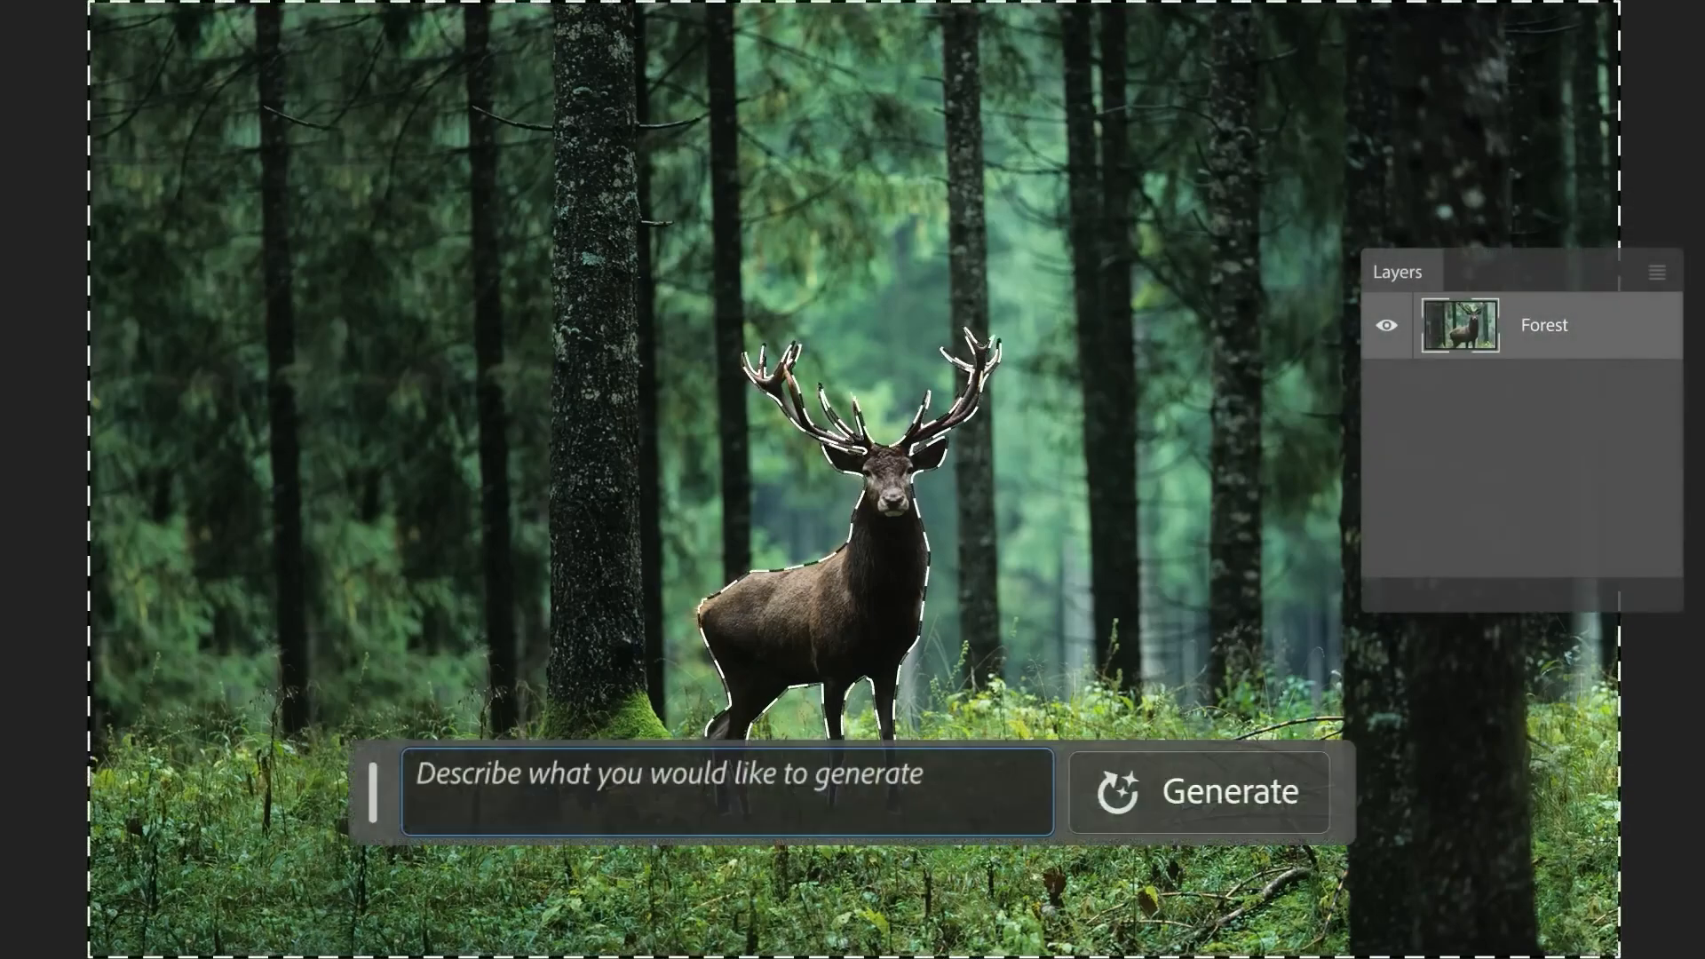
# Generate a new stag background from the prompt 'Wet alley at night'.
pyautogui.write('Wet alley at night')
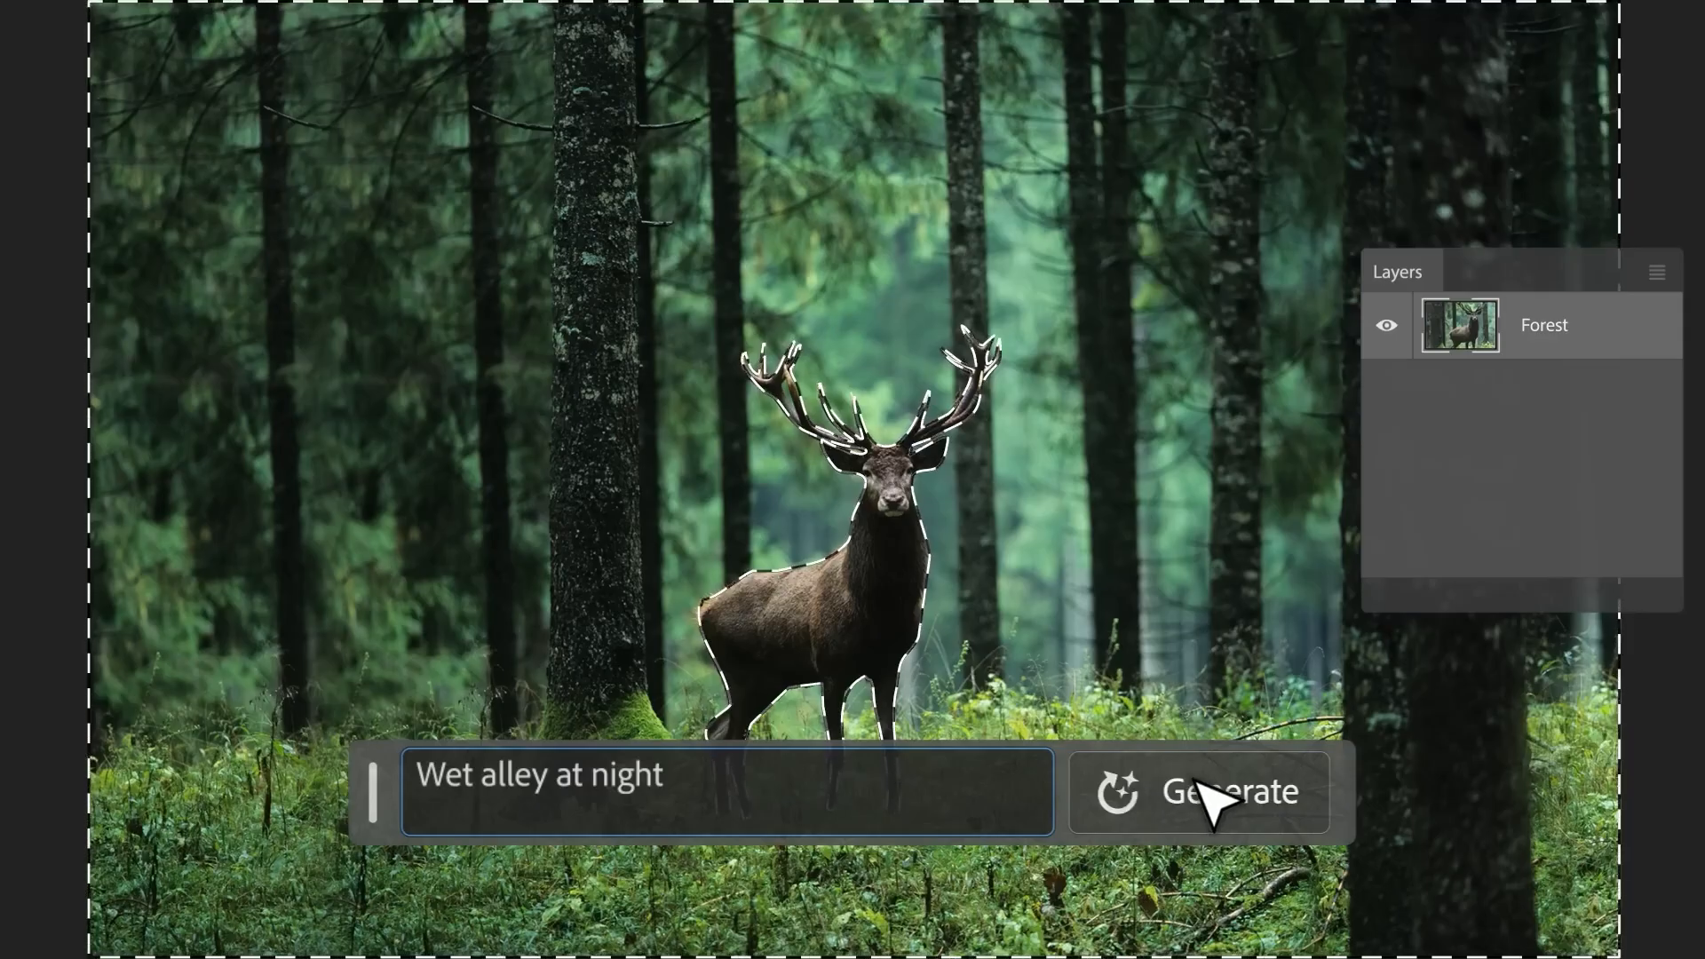
pyautogui.click(1196, 790)
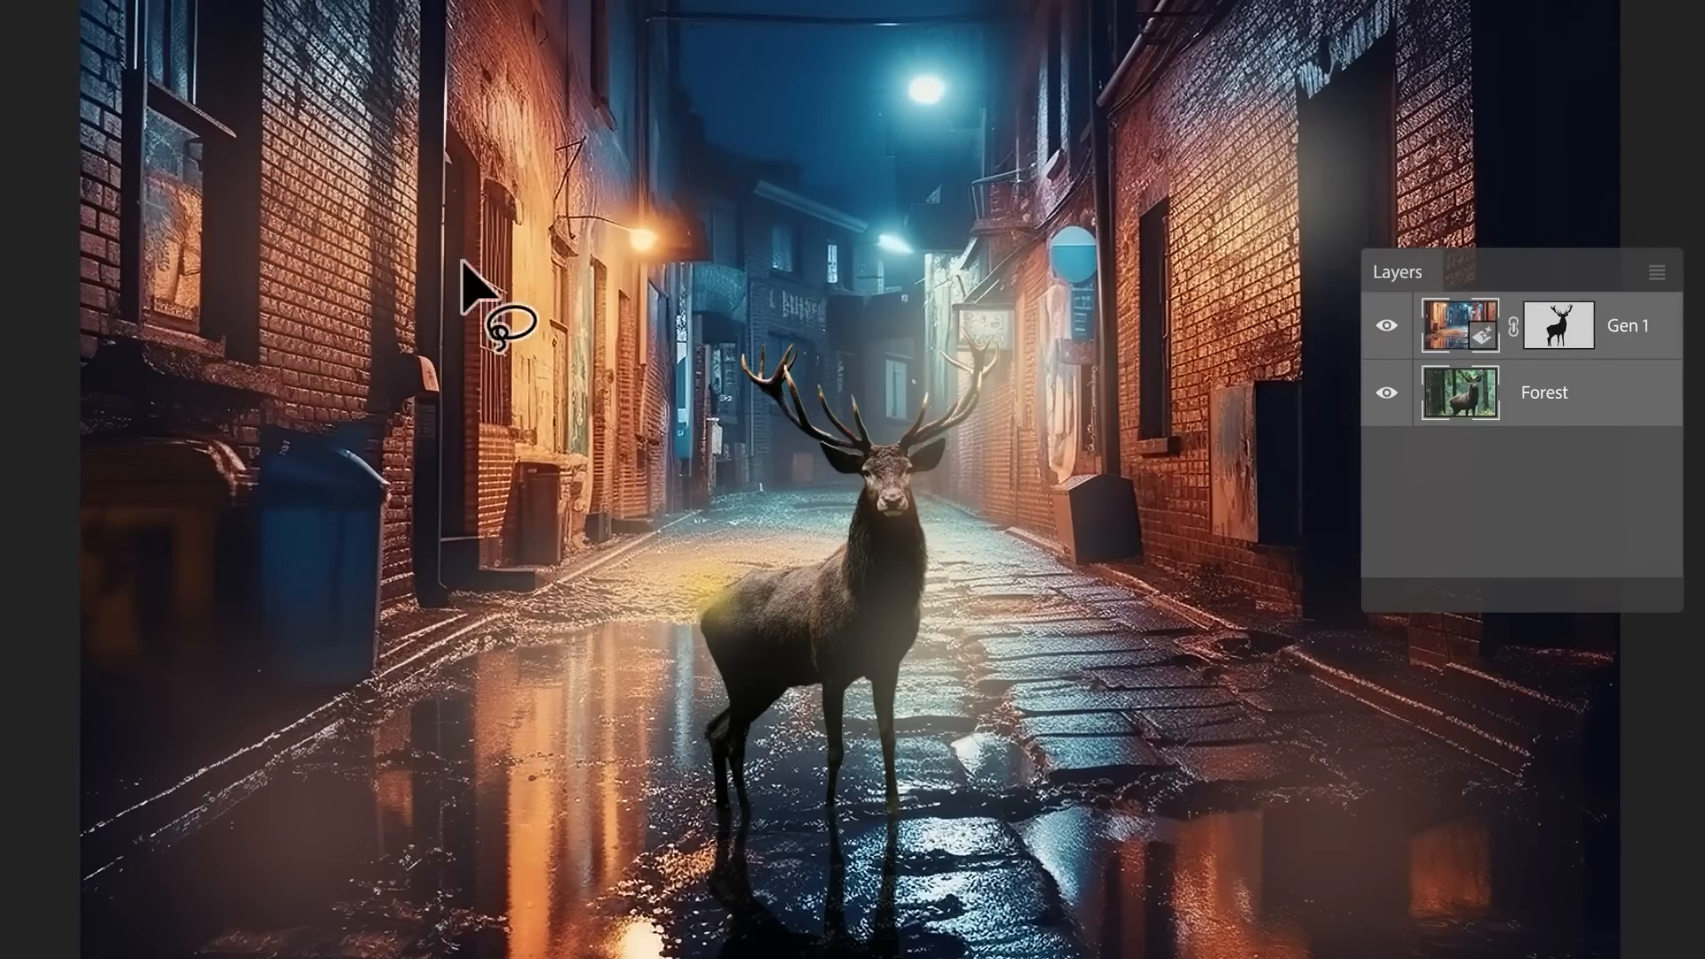